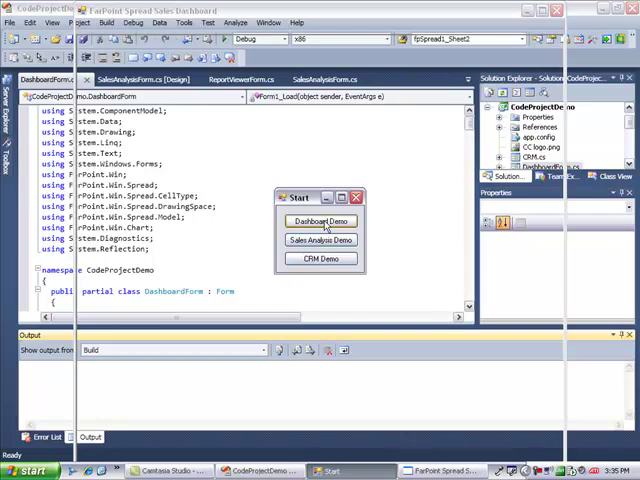
Step: Launch the DashBoard Demo and scroll the Performance for the Month report down to competitor prices and back
left_click(320, 220)
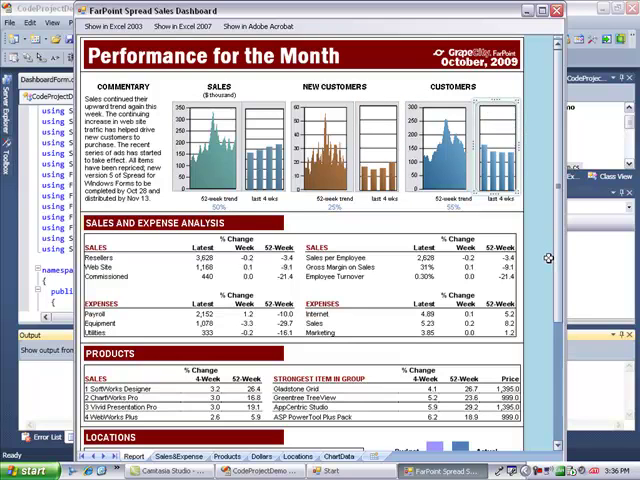
mouse_move(368, 242)
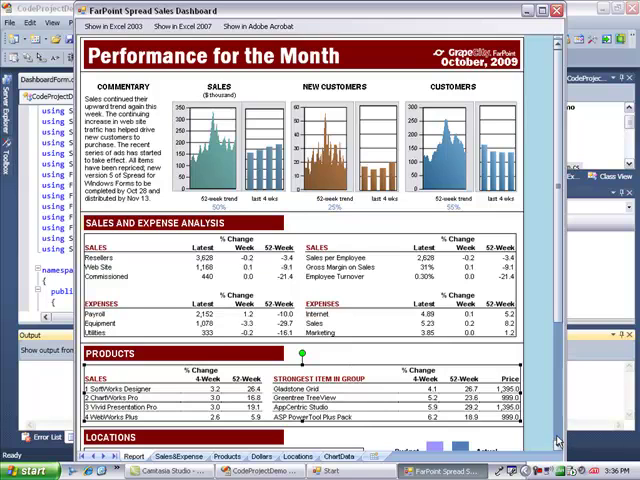
scroll("down", 3)
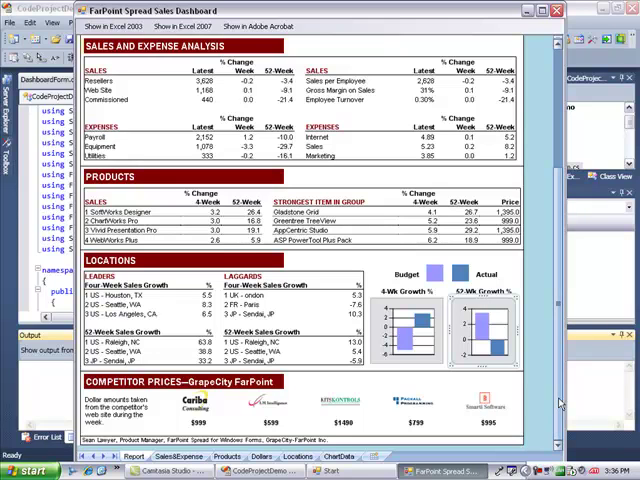
scroll("up", 3)
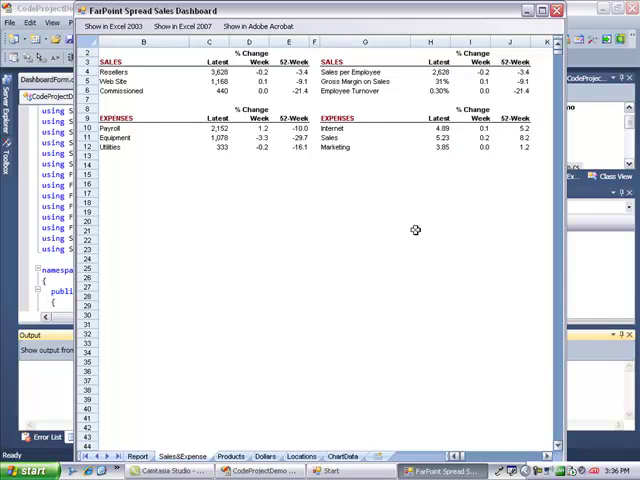
mouse_move(336, 148)
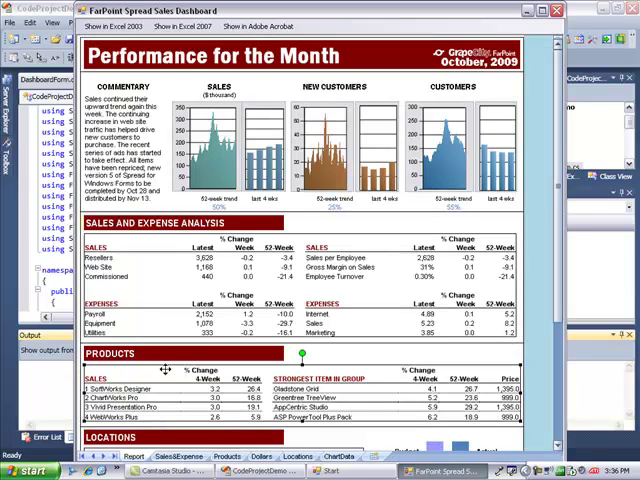
Step: View the SalesExpense sheet, scroll the report further, then switch to the Locations sheet
left_click(228, 456)
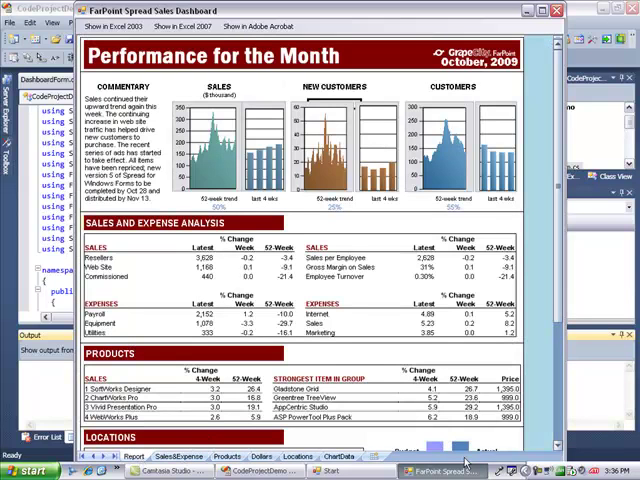
scroll("down", 3)
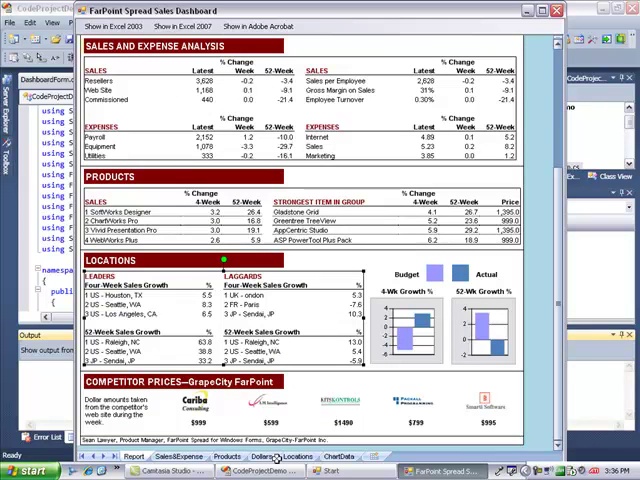
left_click(300, 456)
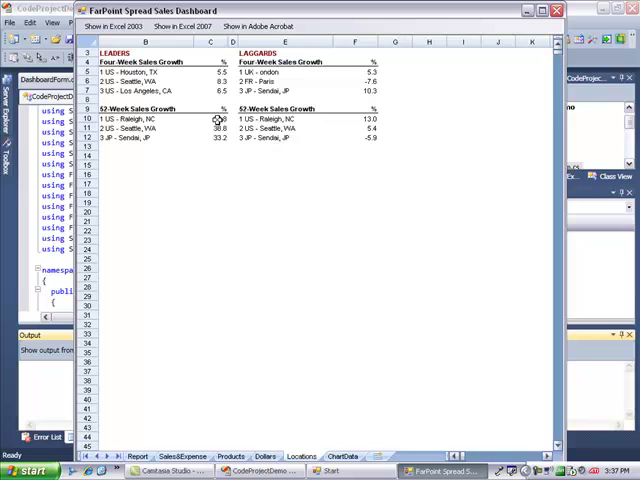
Step: Select a Locations growth figure and the SalesExpense Resellers Latest figure, then return to the Report sheet top
left_click(210, 118)
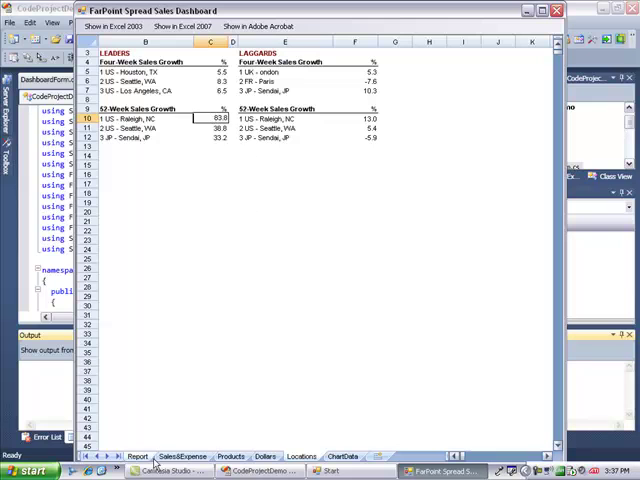
left_click(136, 456)
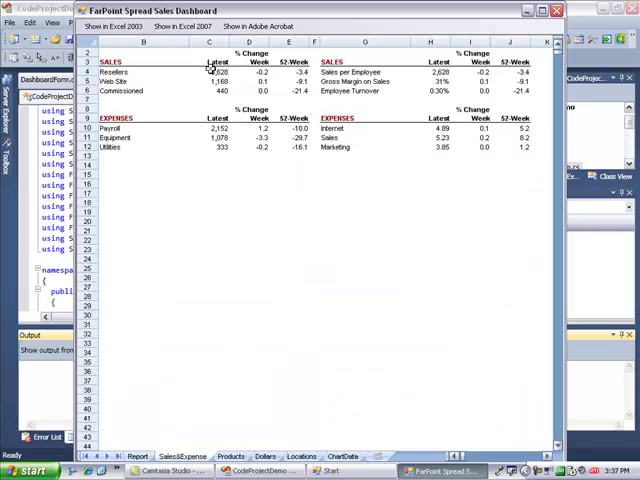
left_click(210, 72)
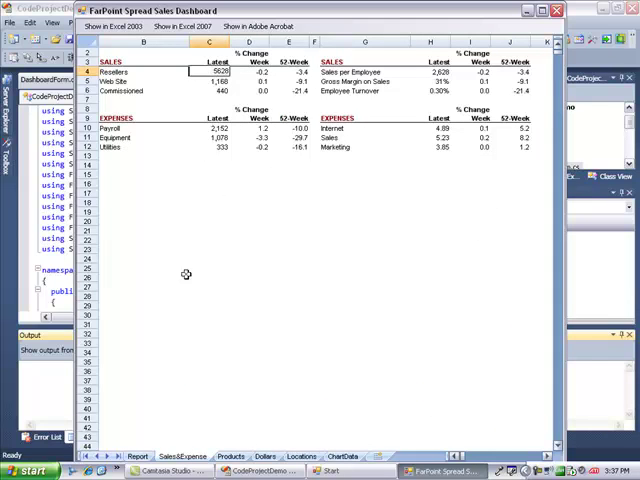
left_click(138, 456)
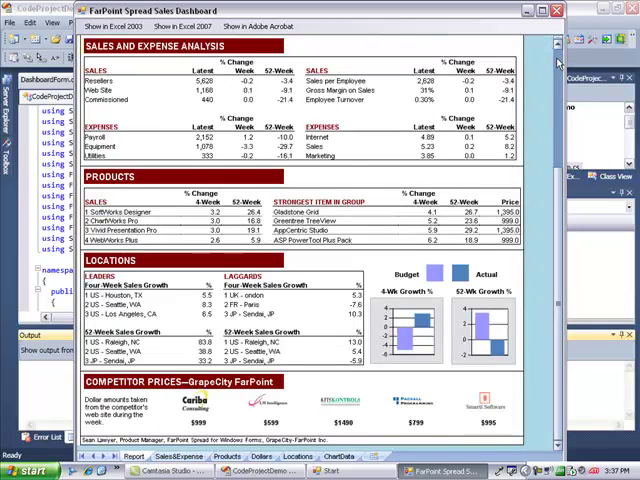
scroll("up", 3)
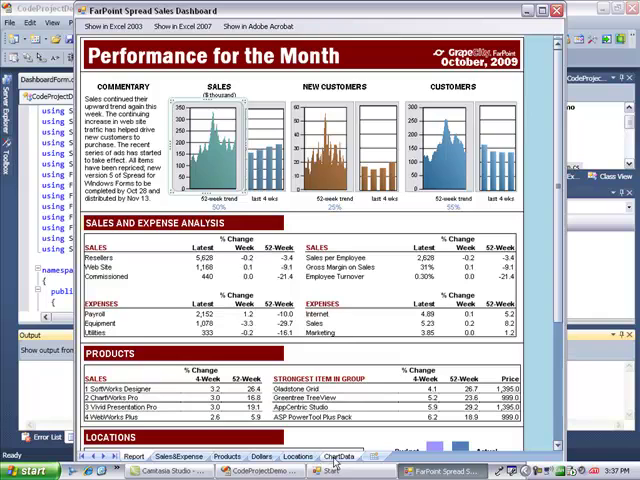
Step: Enter 500 in a June cell on the ChartData sheet and commit it
left_click(342, 456)
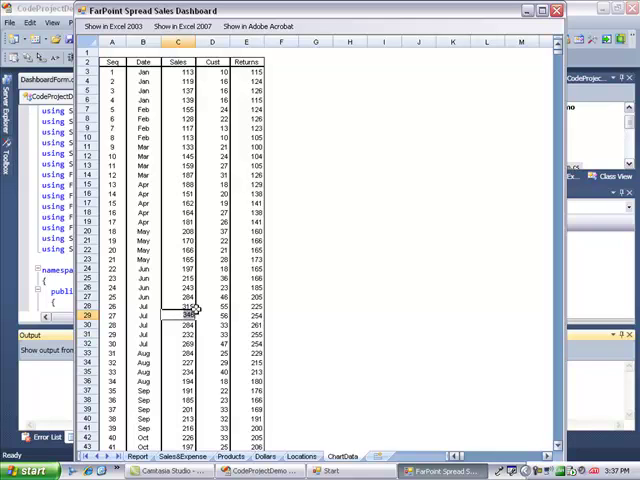
type("500")
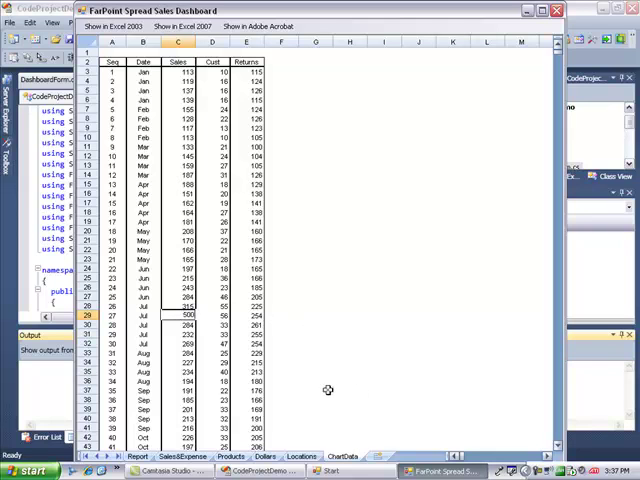
left_click(136, 456)
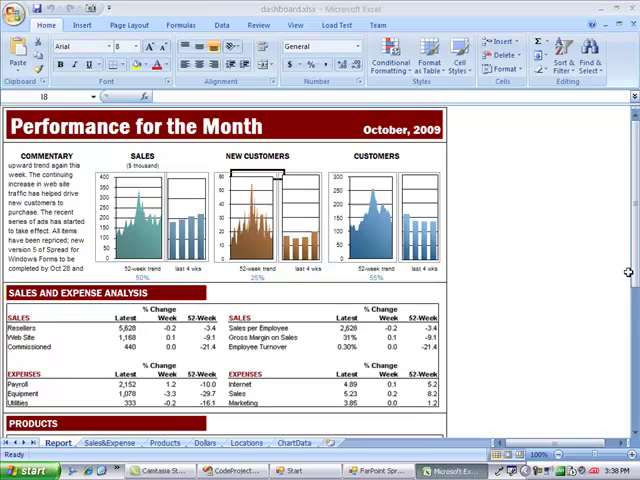
Step: Scroll the exported Report sheet, then close the Excel workbook without saving changes
scroll("down", 3)
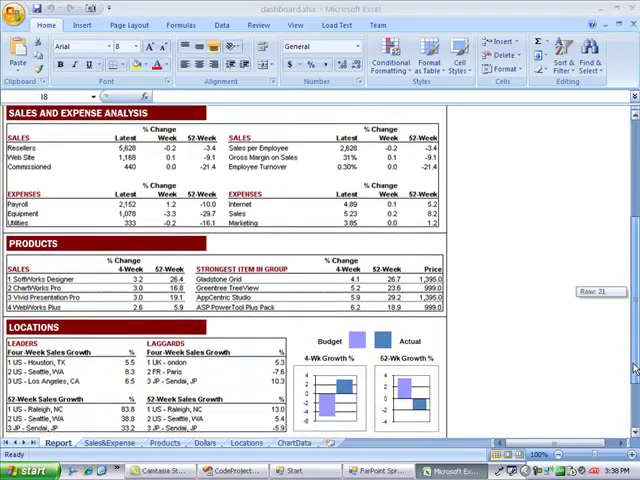
scroll("down", 3)
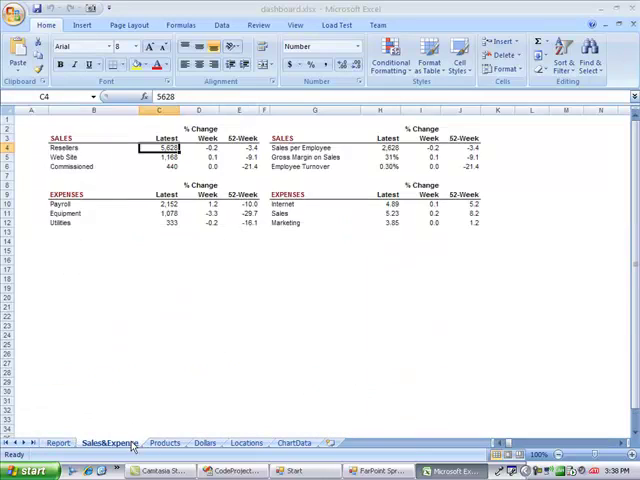
left_click(204, 442)
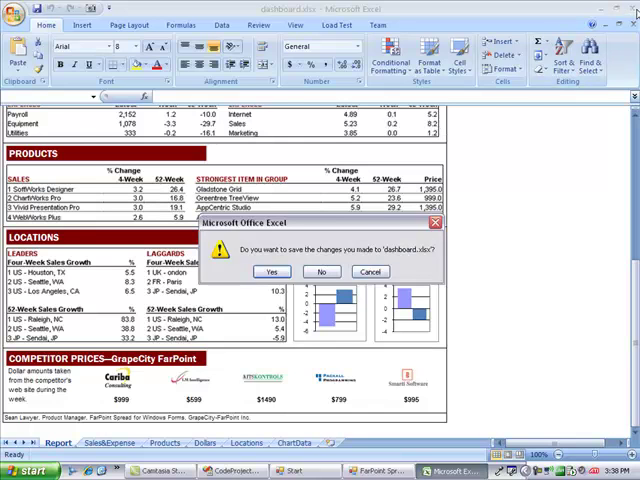
left_click(320, 272)
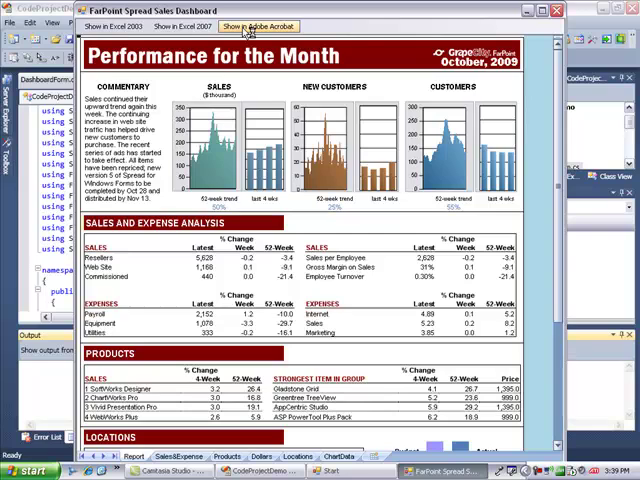
Step: Export the dashboard to PDF and scroll through its Performance for the Month pages in Adobe Reader
left_click(256, 26)
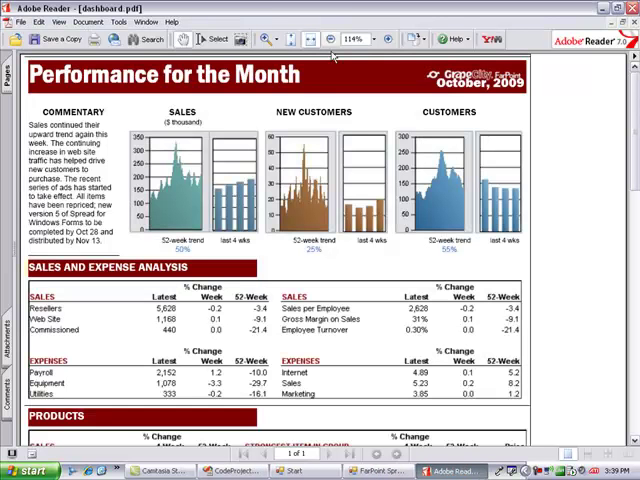
mouse_move(600, 370)
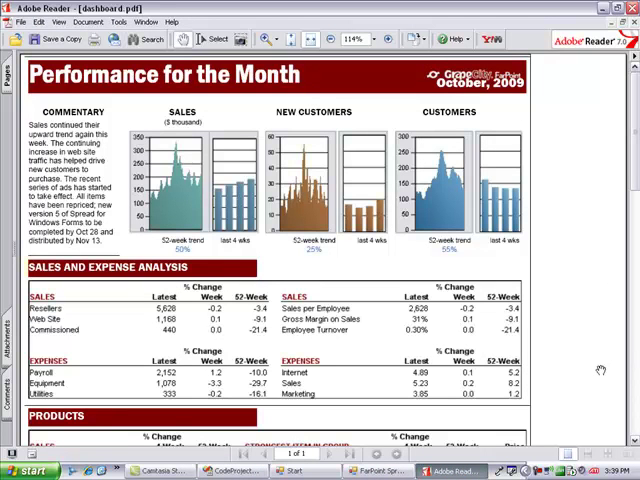
scroll("down", 3)
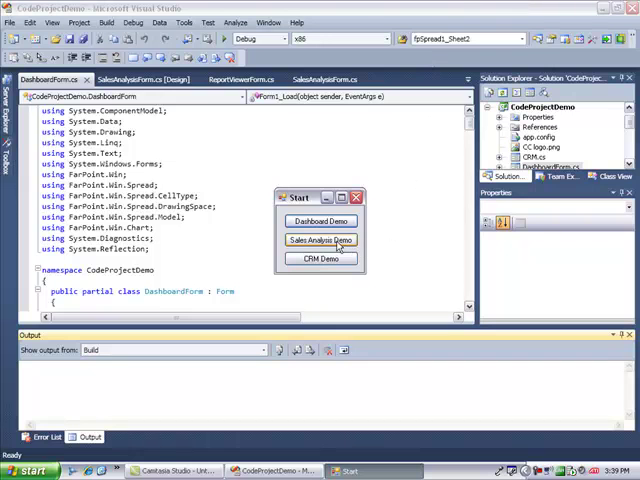
Step: Launch the Sales Analysis Demo and bring up the invoice report for the grouped orders
left_click(320, 240)
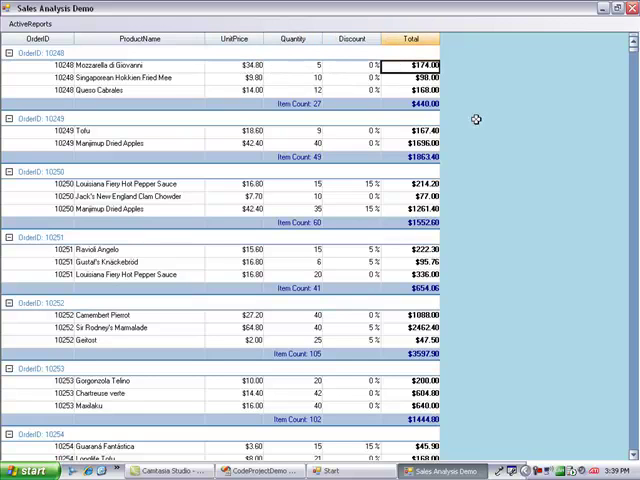
mouse_move(480, 118)
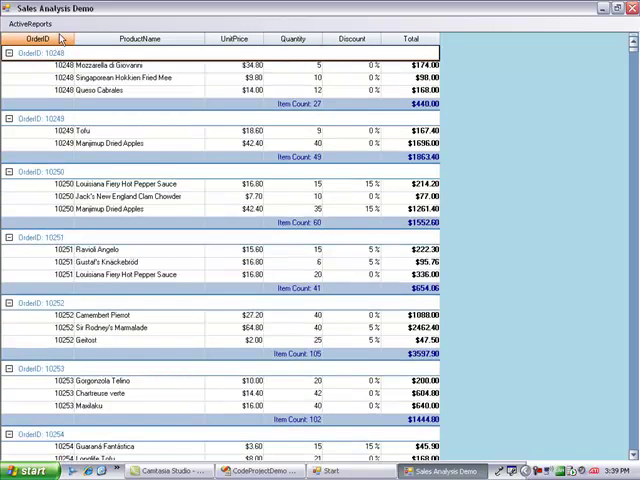
left_click(30, 24)
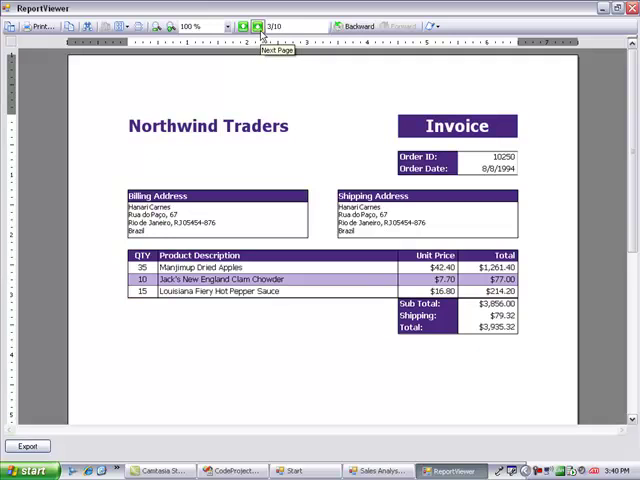
mouse_move(112, 300)
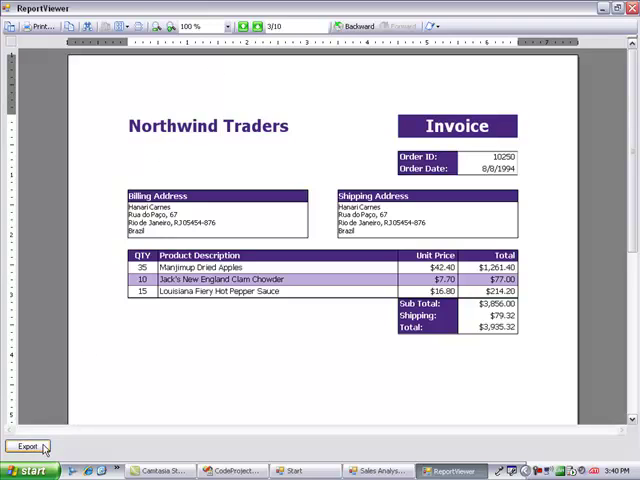
Step: Export the Northwind Traders invoices to PDF and page forward through two invoices in Adobe Reader
left_click(24, 446)
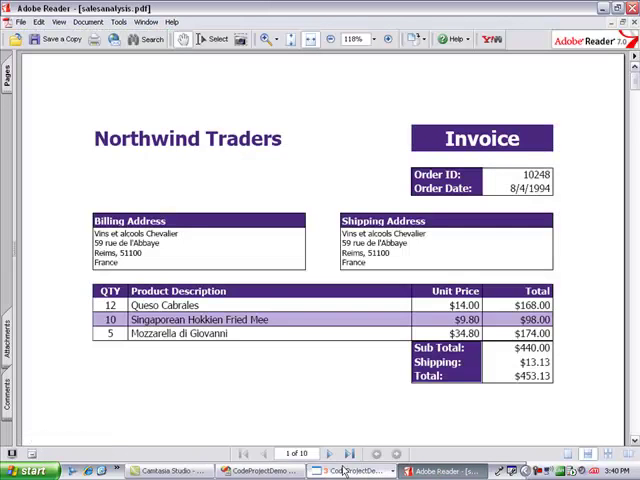
left_click(328, 452)
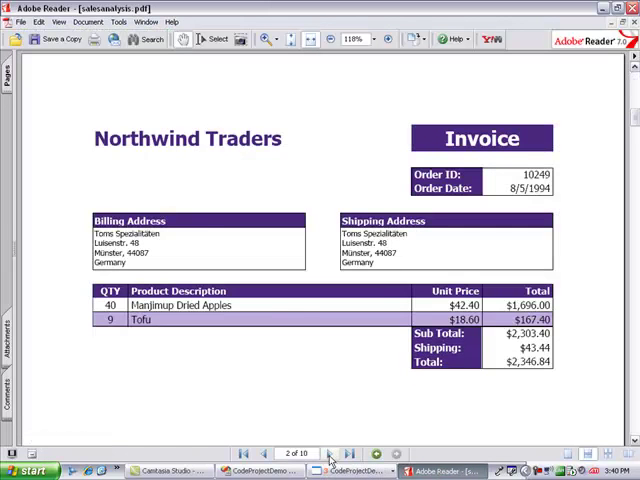
left_click(332, 452)
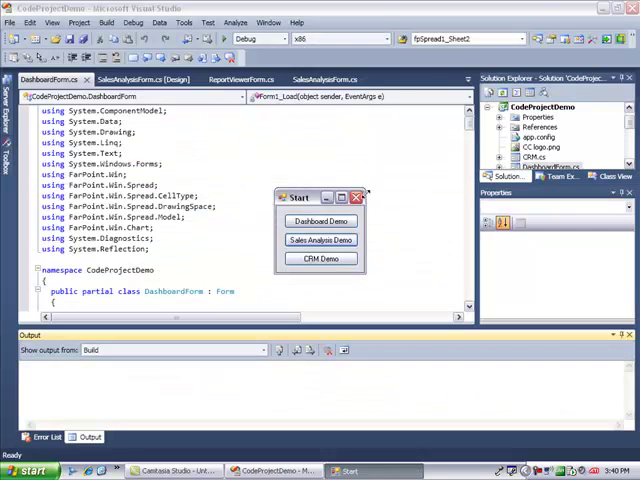
Step: Close the demo Start window and bring up the Spread control's context menu on SalesAnalysisForm [Design]
left_click(356, 198)
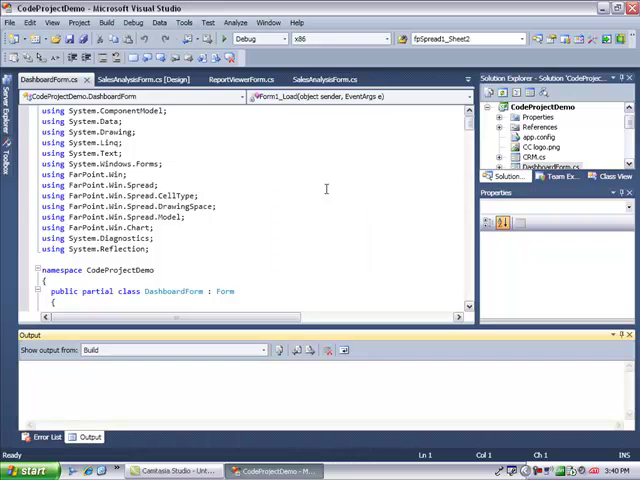
left_click(130, 80)
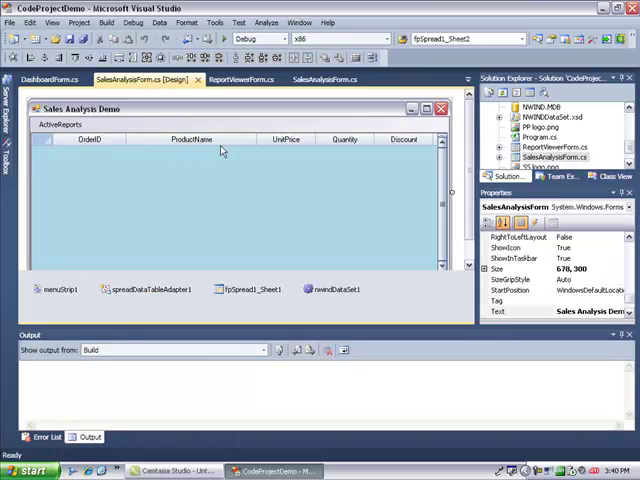
mouse_move(316, 182)
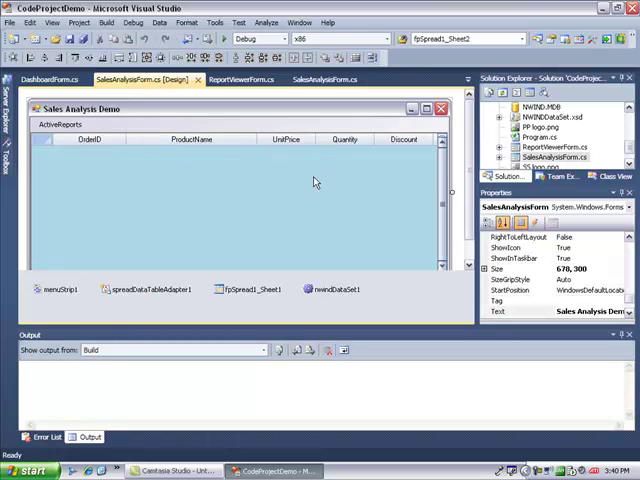
right_click(300, 180)
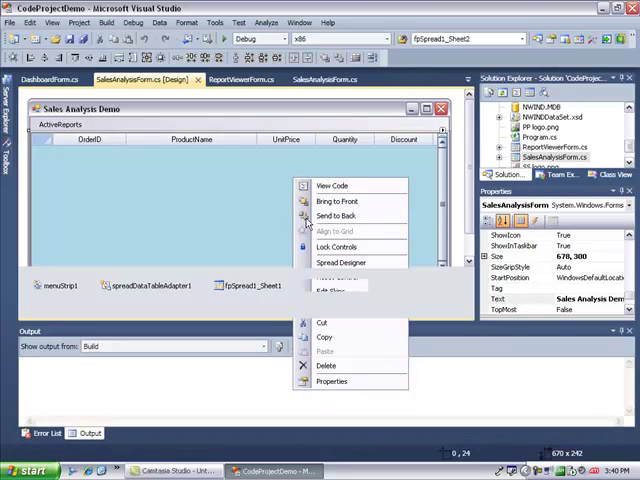
mouse_move(278, 216)
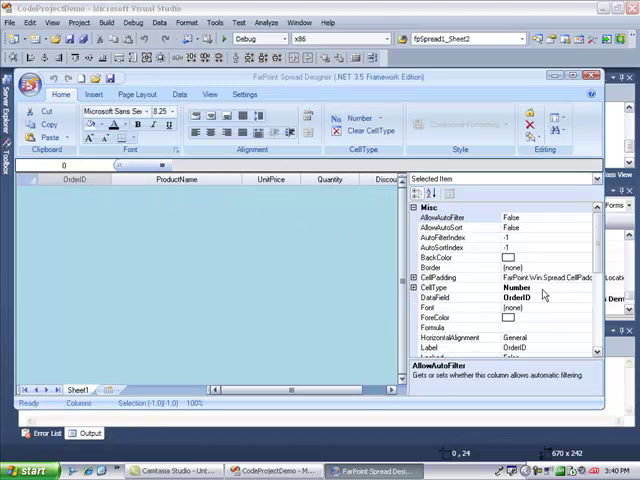
mouse_move(588, 298)
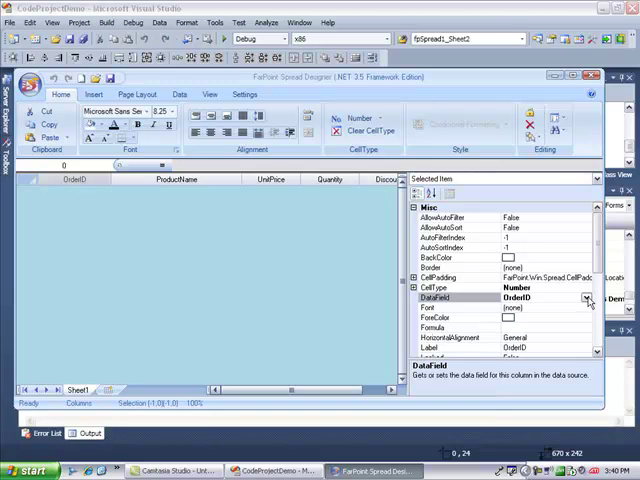
Step: Check the OrderID column's DataField binding, then bring up the Total column's Formula editor
left_click(584, 298)
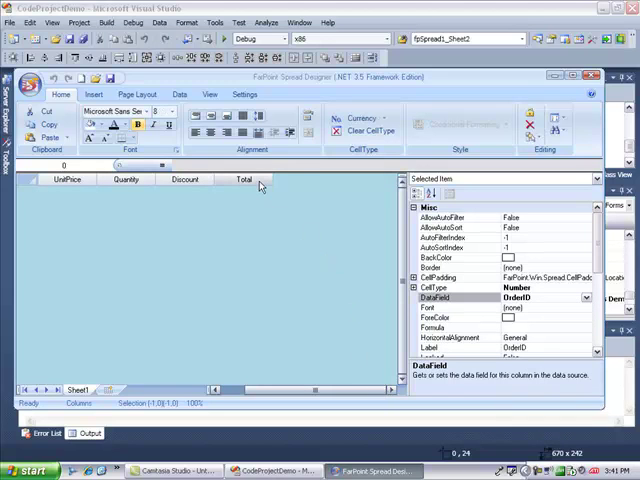
left_click(246, 180)
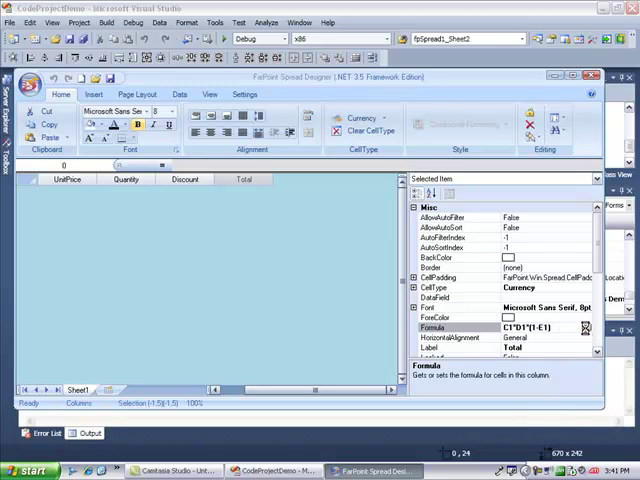
left_click(584, 328)
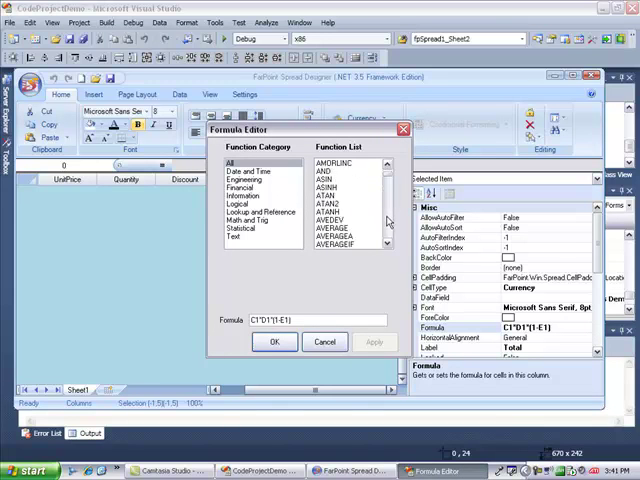
Step: Review the Total formula, show the Insert chart options, then exit the Spread Designer
scroll("down", 3)
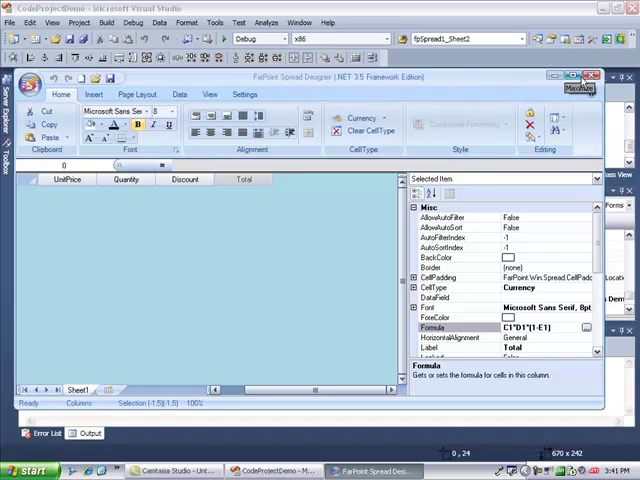
left_click(94, 92)
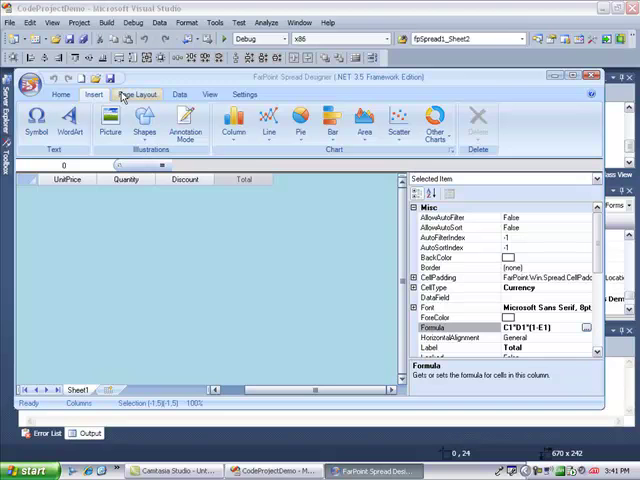
left_click(136, 92)
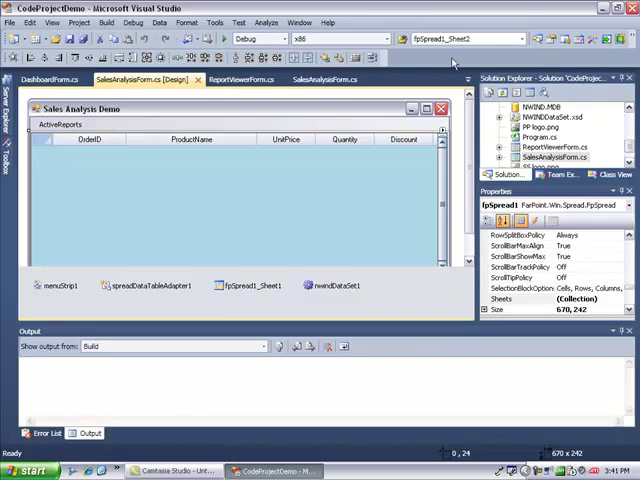
mouse_move(176, 188)
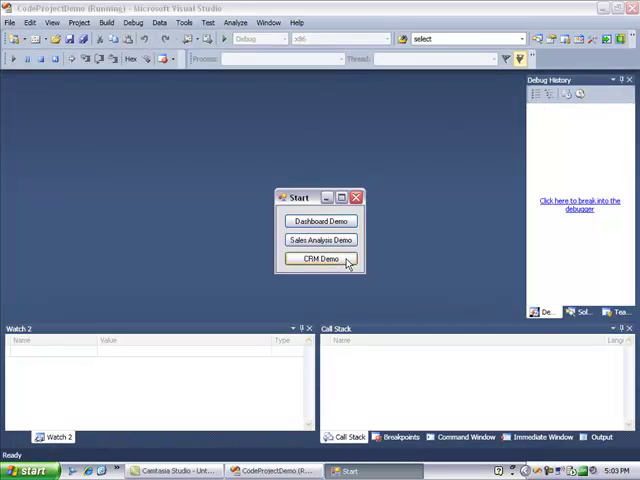
left_click(320, 260)
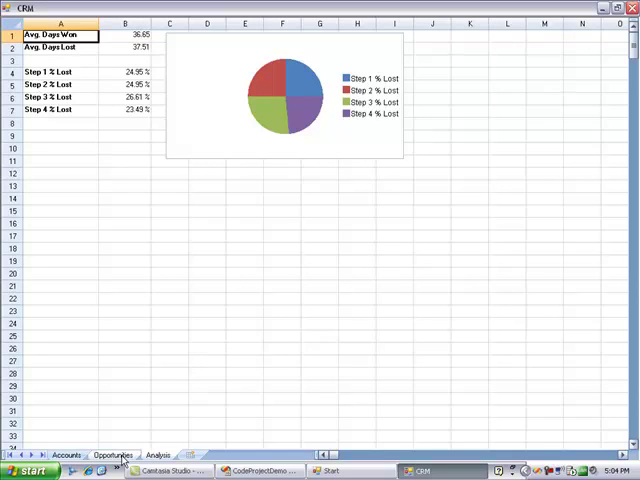
left_click(112, 454)
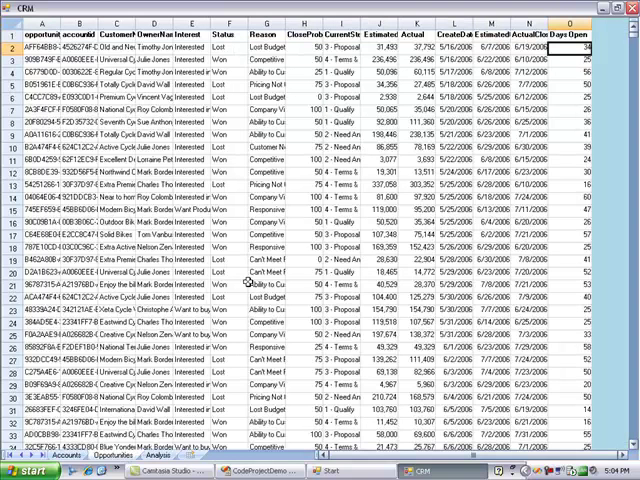
mouse_move(632, 386)
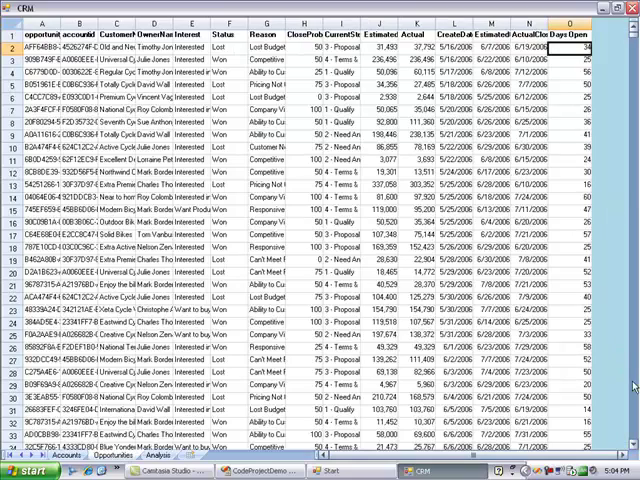
scroll("down", 3)
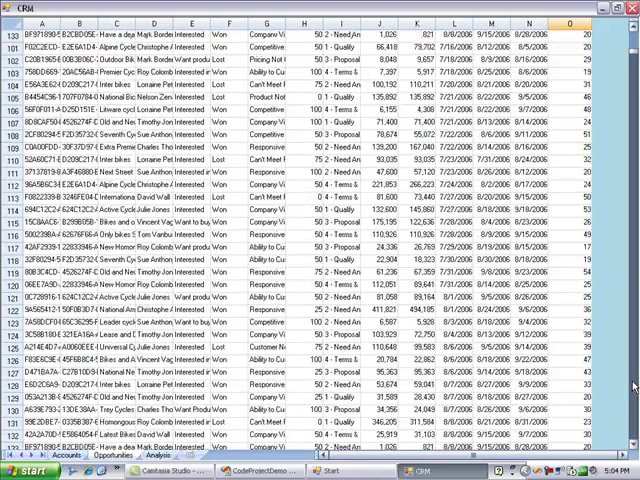
scroll("down", 3)
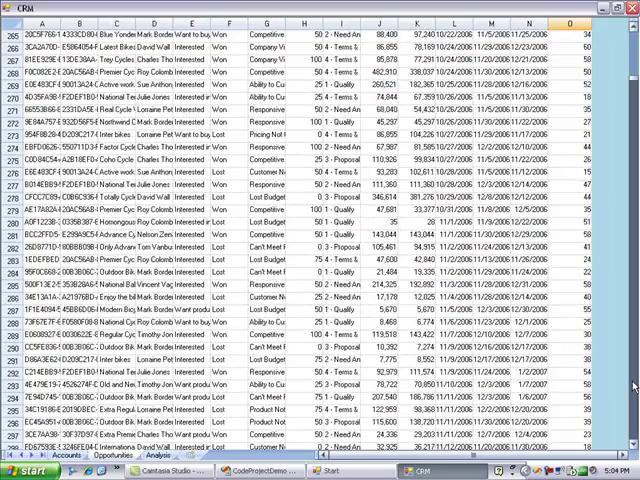
scroll("down", 3)
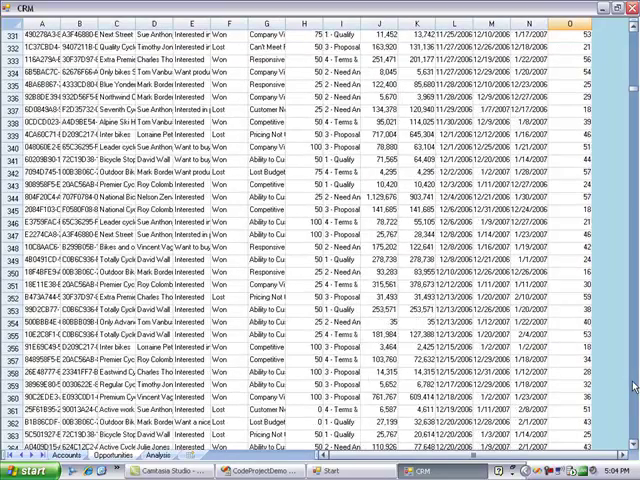
scroll("down", 3)
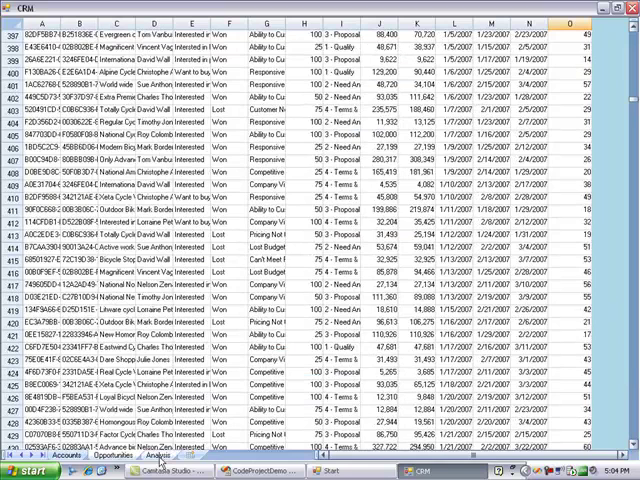
left_click(158, 454)
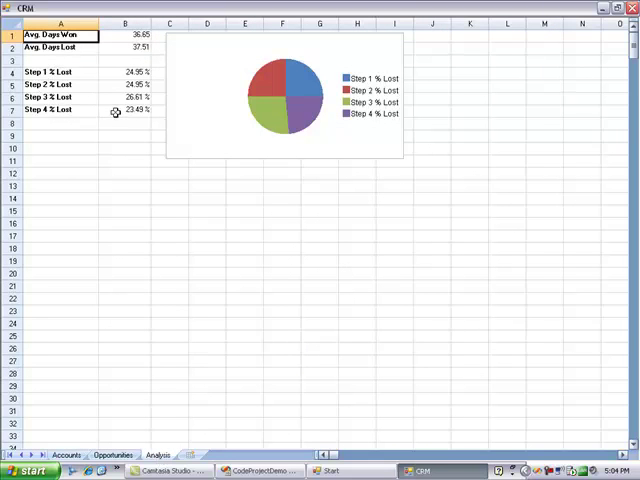
mouse_move(112, 72)
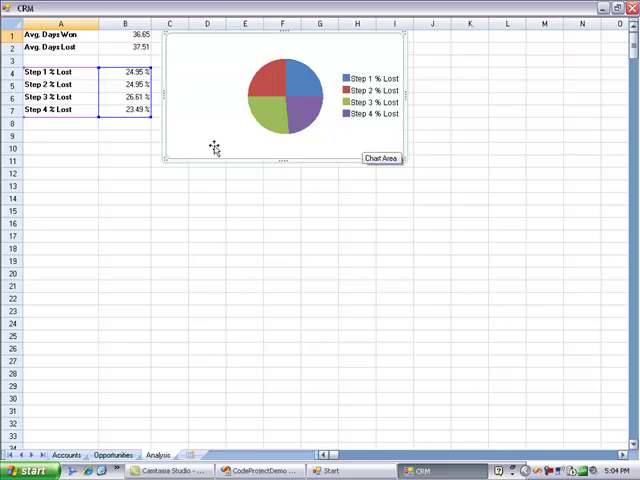
Step: Show the pie chart's context menu, dismiss it, and show it again
right_click(212, 148)
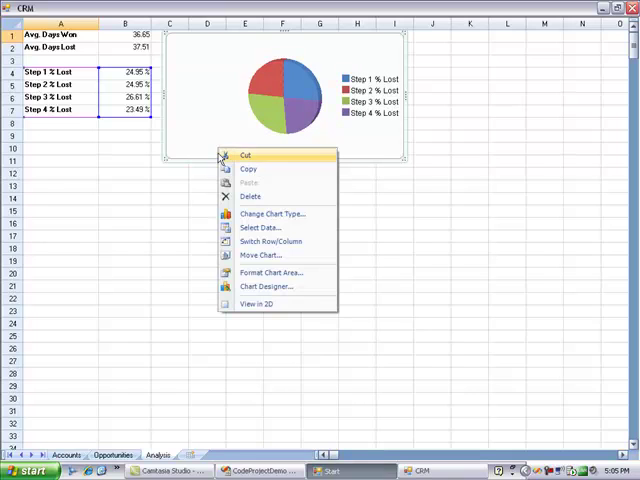
left_click(198, 176)
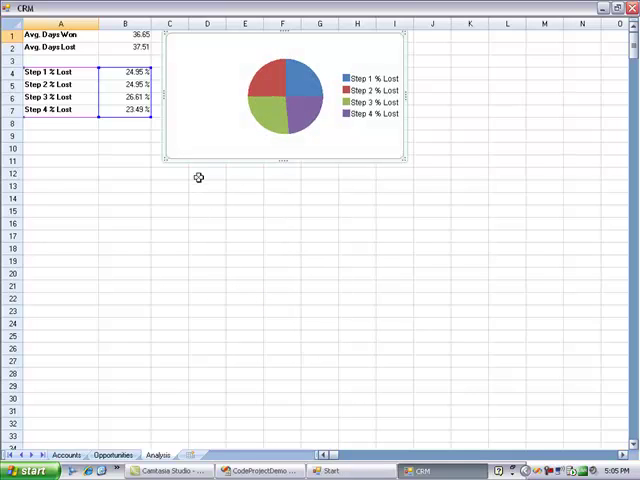
left_click(280, 90)
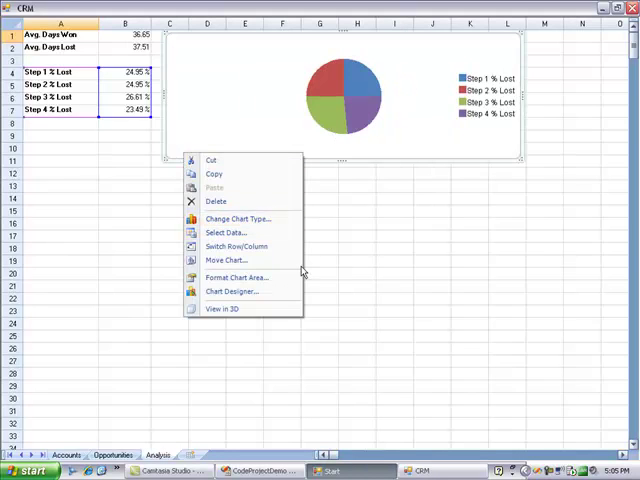
Step: Change the chart type from pie to a horizontal Bar style via Change Chart Type
left_click(236, 218)
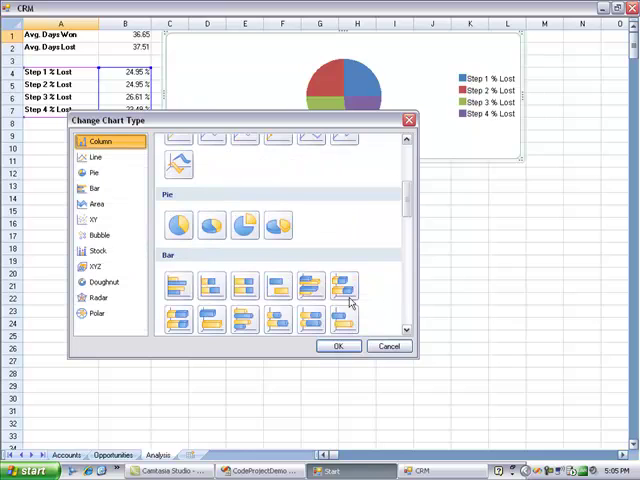
left_click(96, 188)
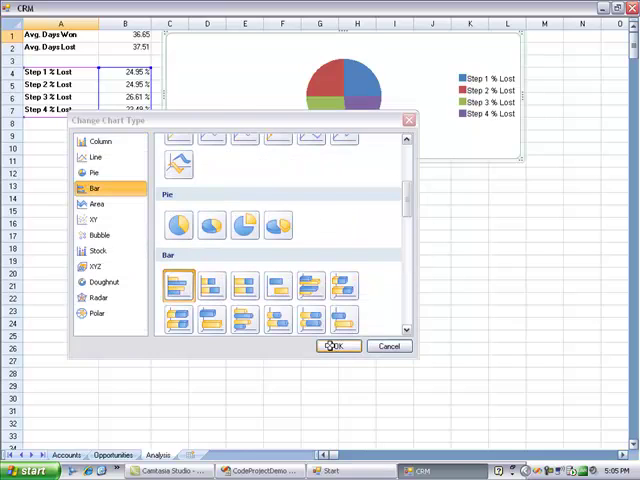
left_click(336, 346)
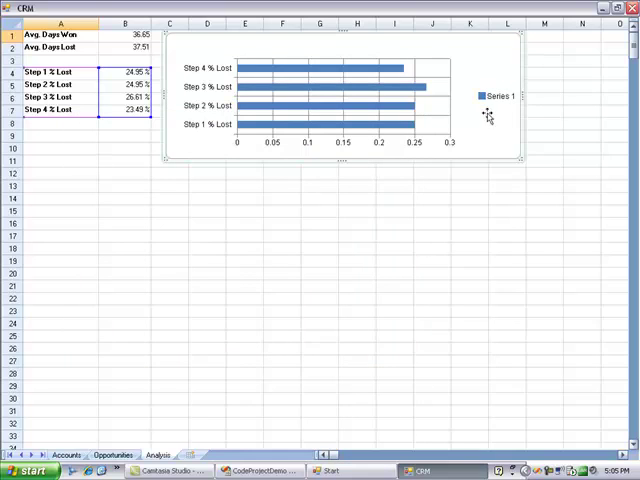
mouse_move(352, 160)
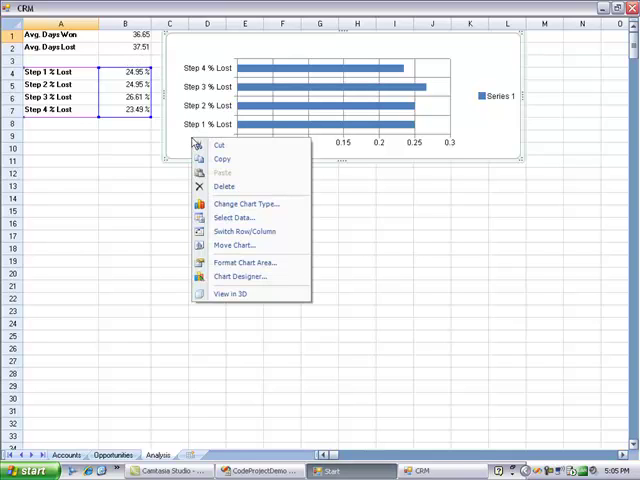
Step: In Chart Designer, set the Bar Series SeriesName to Percent Lost and apply it
left_click(240, 276)
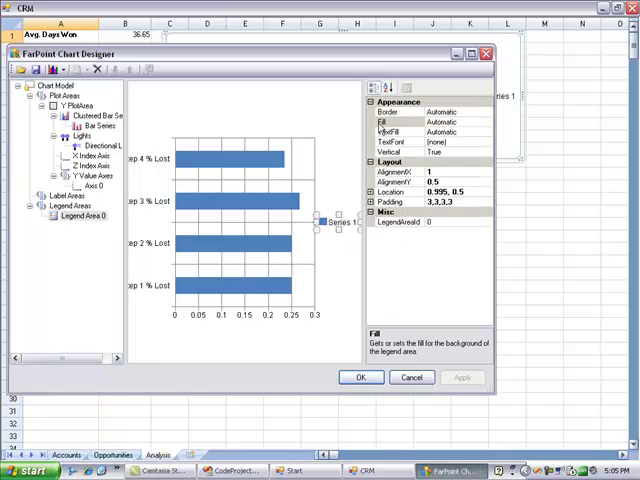
left_click(84, 126)
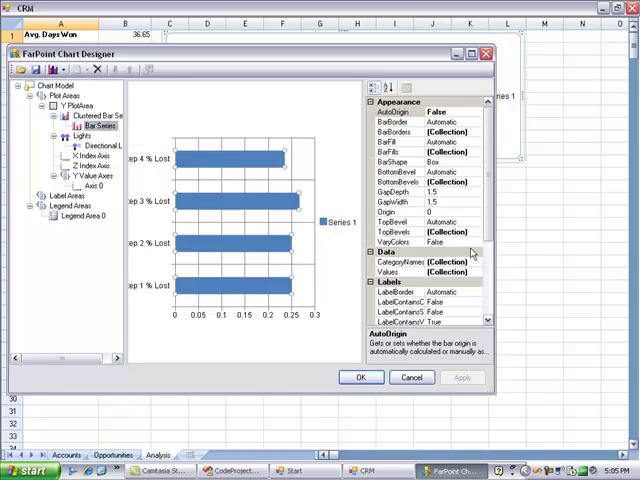
scroll("down", 3)
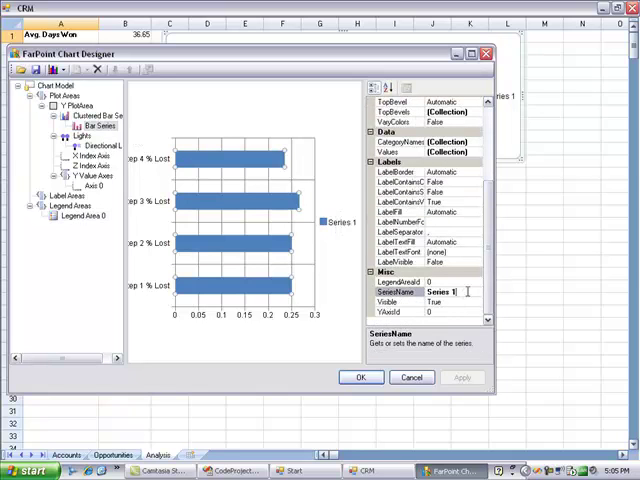
type("Percent Lost")
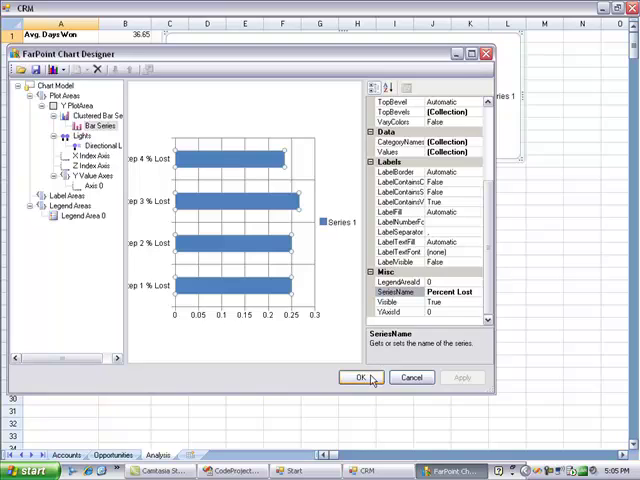
left_click(348, 376)
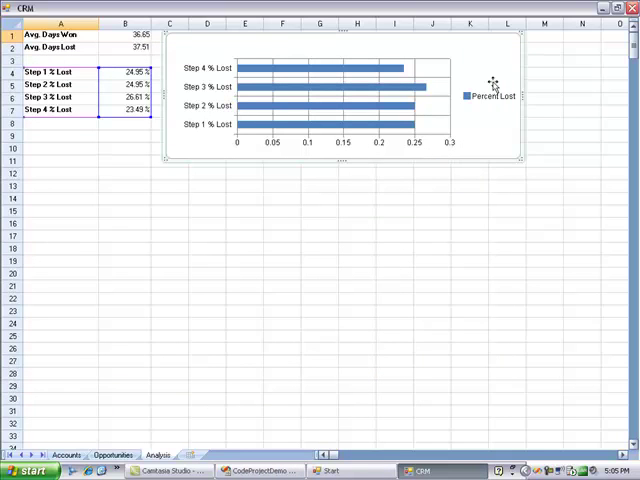
mouse_move(380, 188)
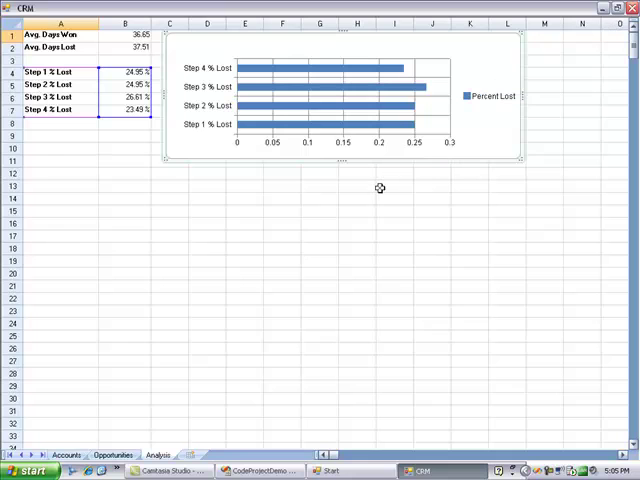